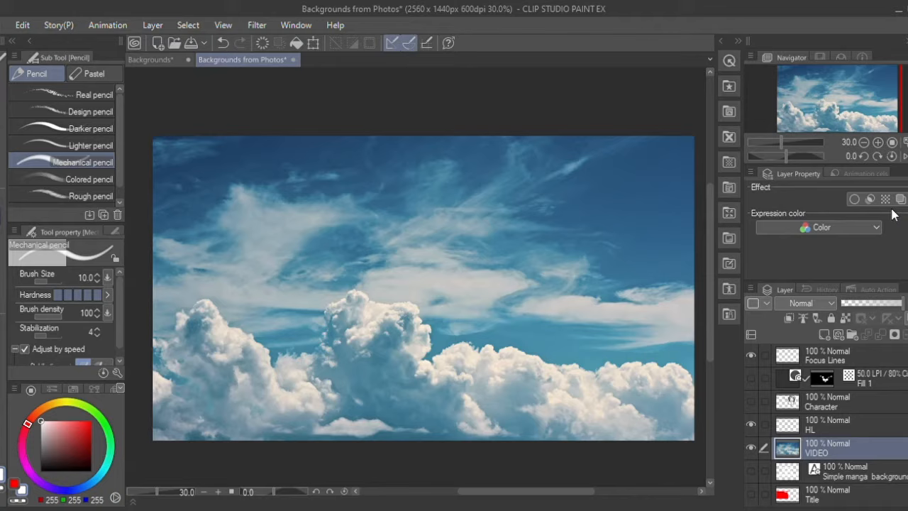
Enable the Tone effect on the sky layer with Line dots at frequency 40
{"action": "left_click", "coordinate": [886, 199]}
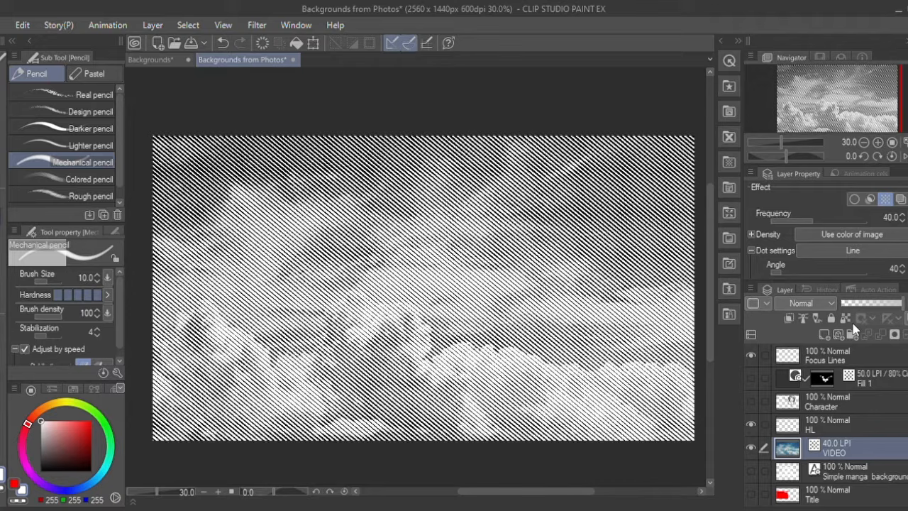
Try Noise, then set the tone to Circle dots at 40 LPI with a 20-degree angle
{"action": "left_click", "coordinate": [851, 250]}
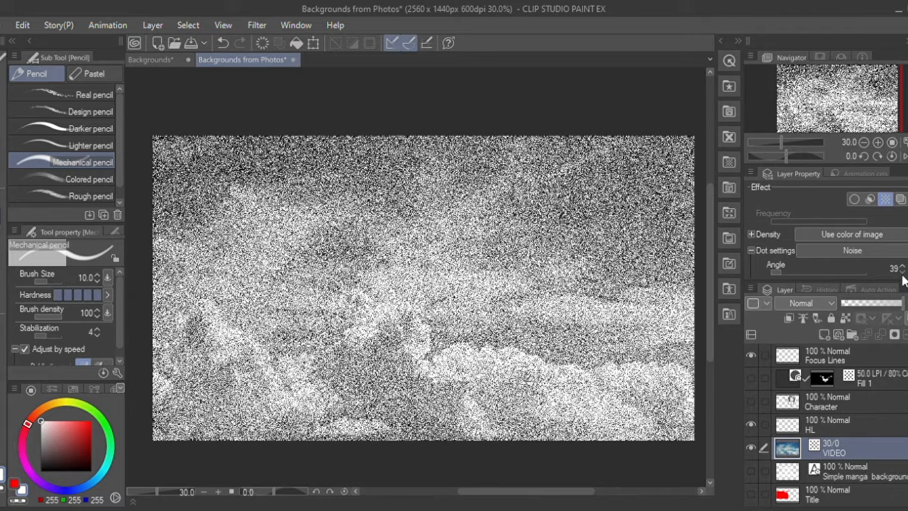
{"action": "left_click", "coordinate": [900, 265]}
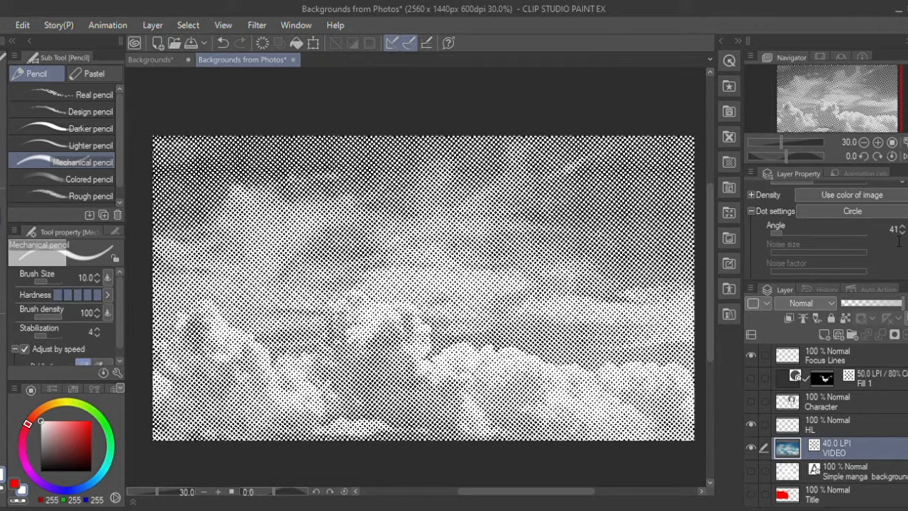
{"action": "left_click", "coordinate": [900, 230]}
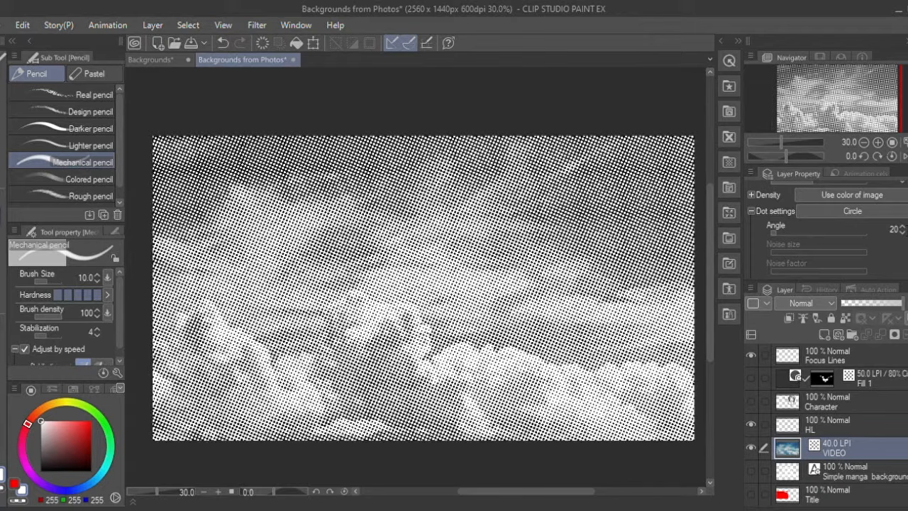
{"action": "left_click", "coordinate": [854, 210]}
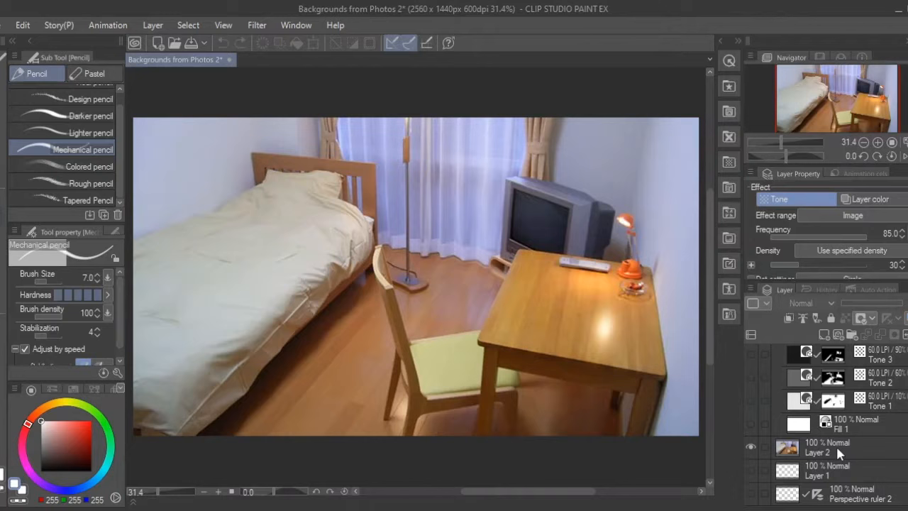
Run LT conversion on Layer 2 with Extract line and posterized Circle tone work
{"action": "left_click", "coordinate": [817, 447]}
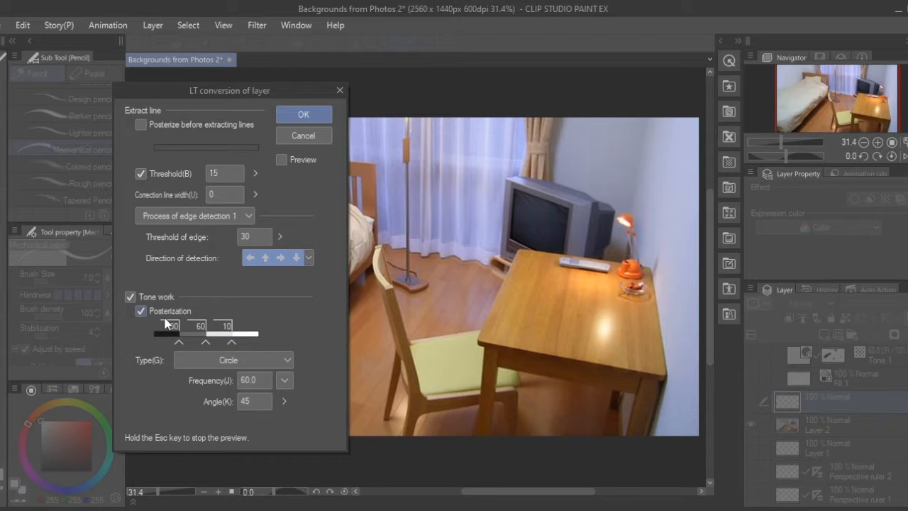
{"action": "left_click", "coordinate": [233, 361]}
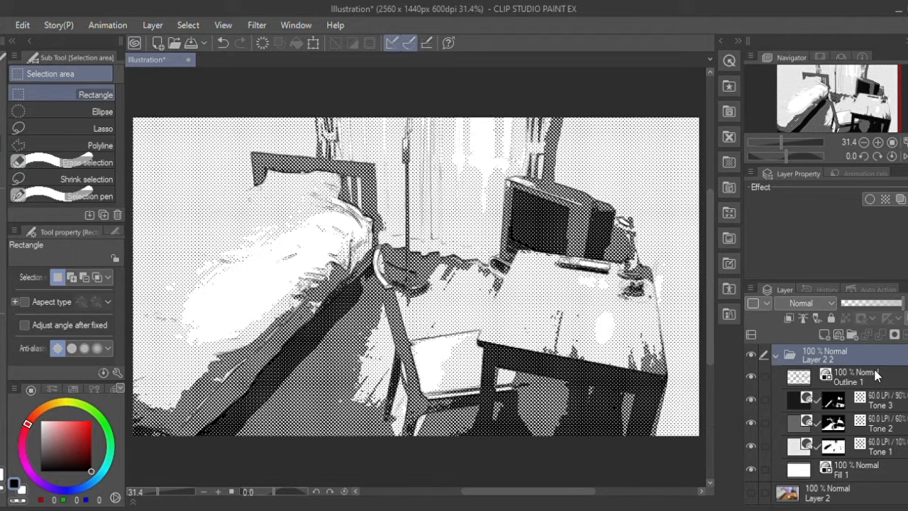
Convert the photo into Outline 1, Tone 1–3 and Fill 1 in a folder
{"action": "left_click", "coordinate": [857, 375]}
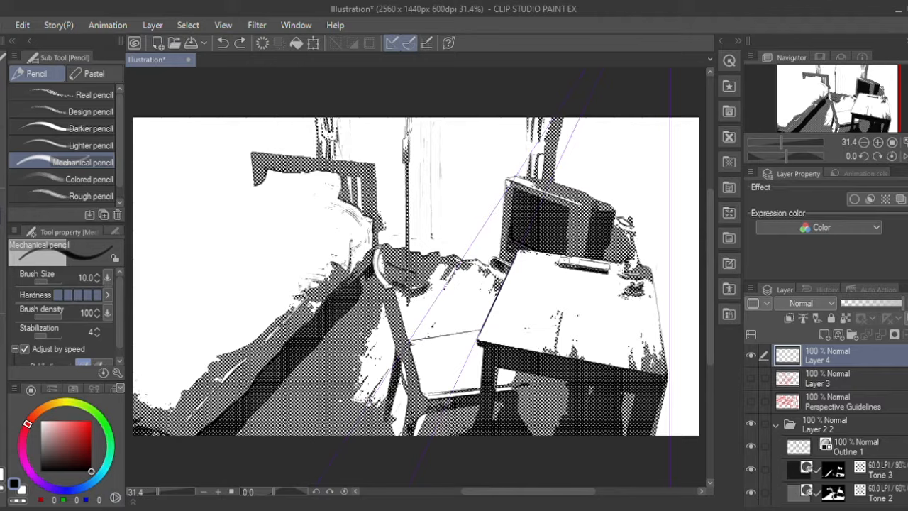
Scroll the sub tool list to reach the Mechanical pencil for the perspective sketch
{"action": "scroll", "scroll_direction": "down", "scroll_amount": 3}
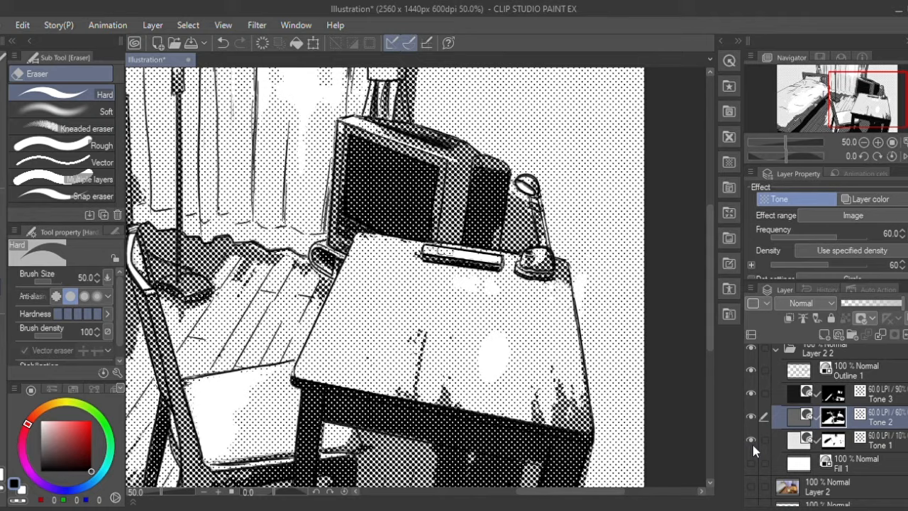
{"action": "left_click", "coordinate": [204, 491]}
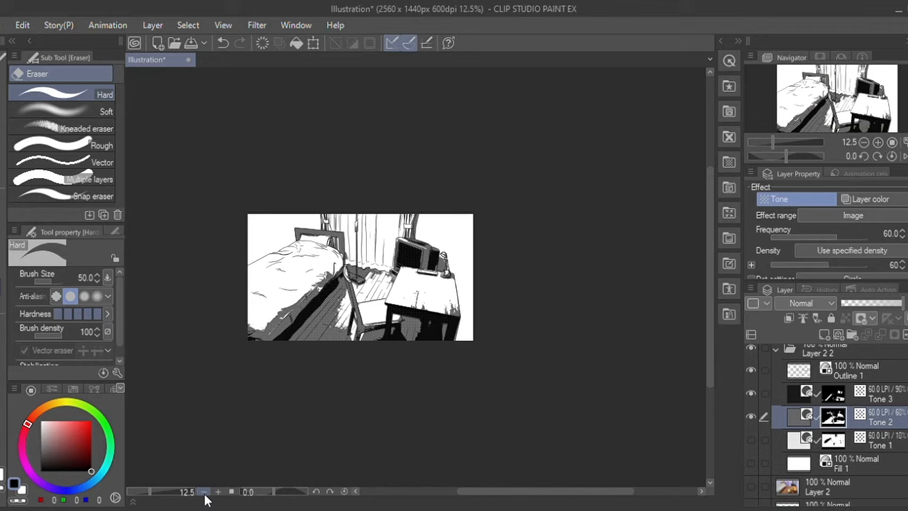
{"action": "left_click", "coordinate": [218, 491]}
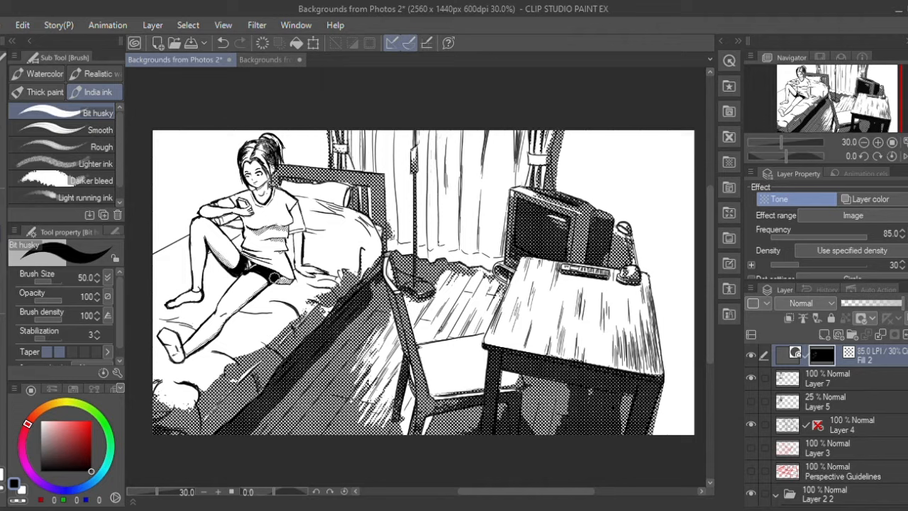
Select the Real G-pen and make Layer 7 the active drawing layer
{"action": "left_click", "coordinate": [28, 73]}
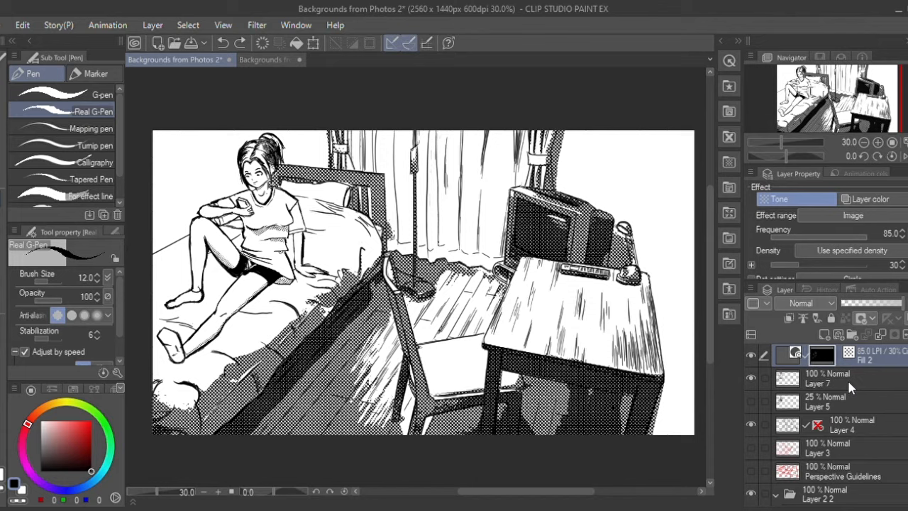
{"action": "left_click", "coordinate": [826, 378]}
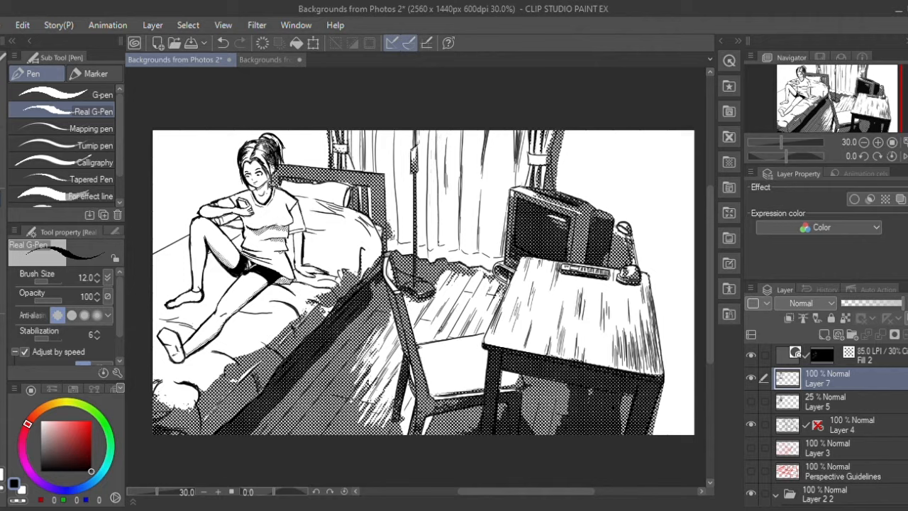